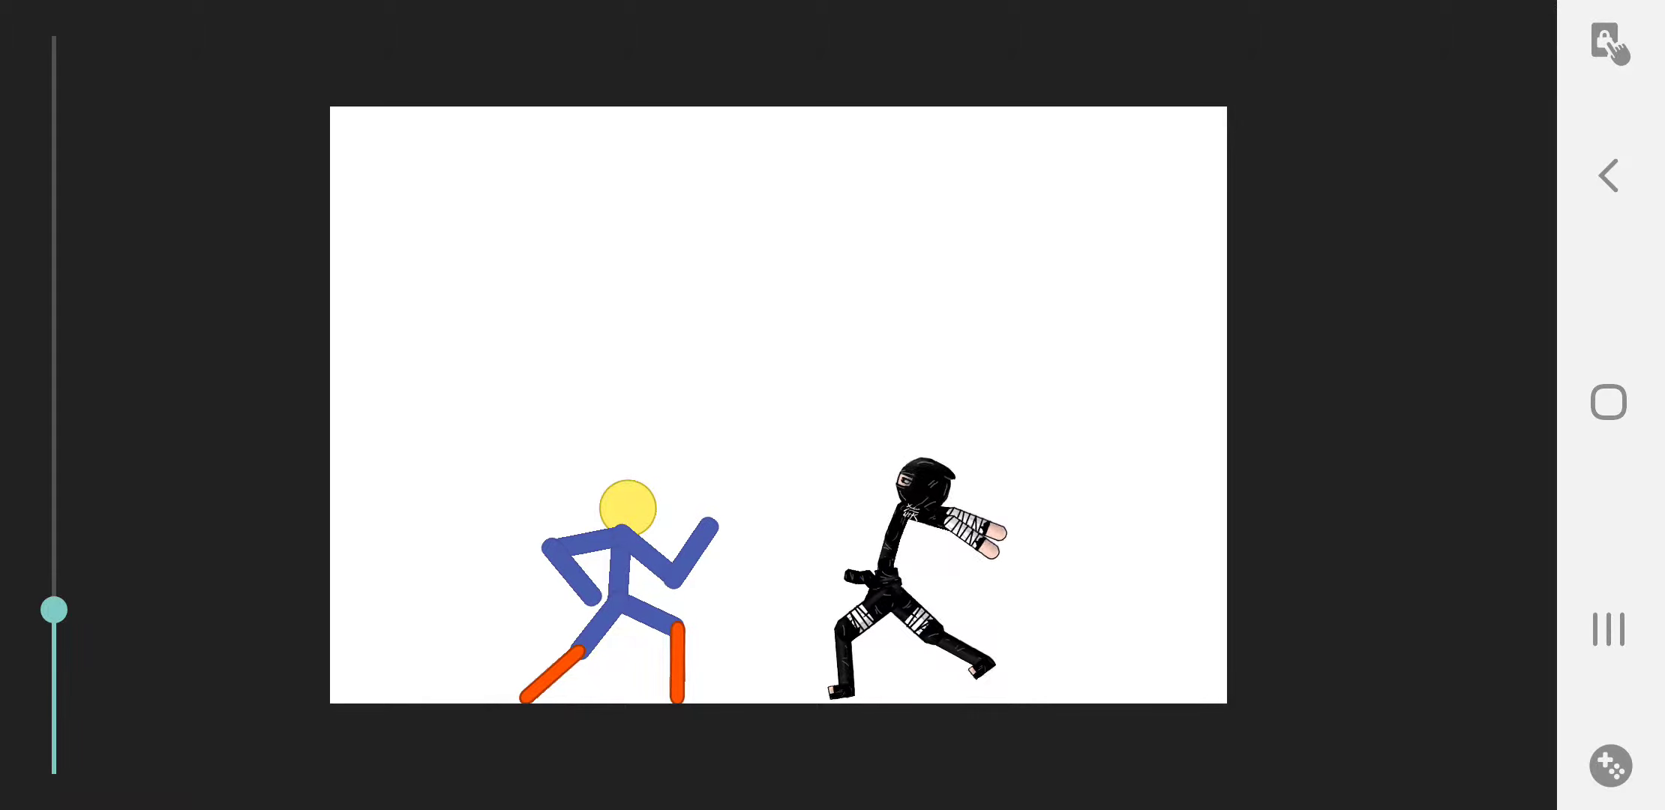
Let playback run from the stick figure chasing the ninja to the crouching armored griffin.
drag(54, 608, 54, 595)
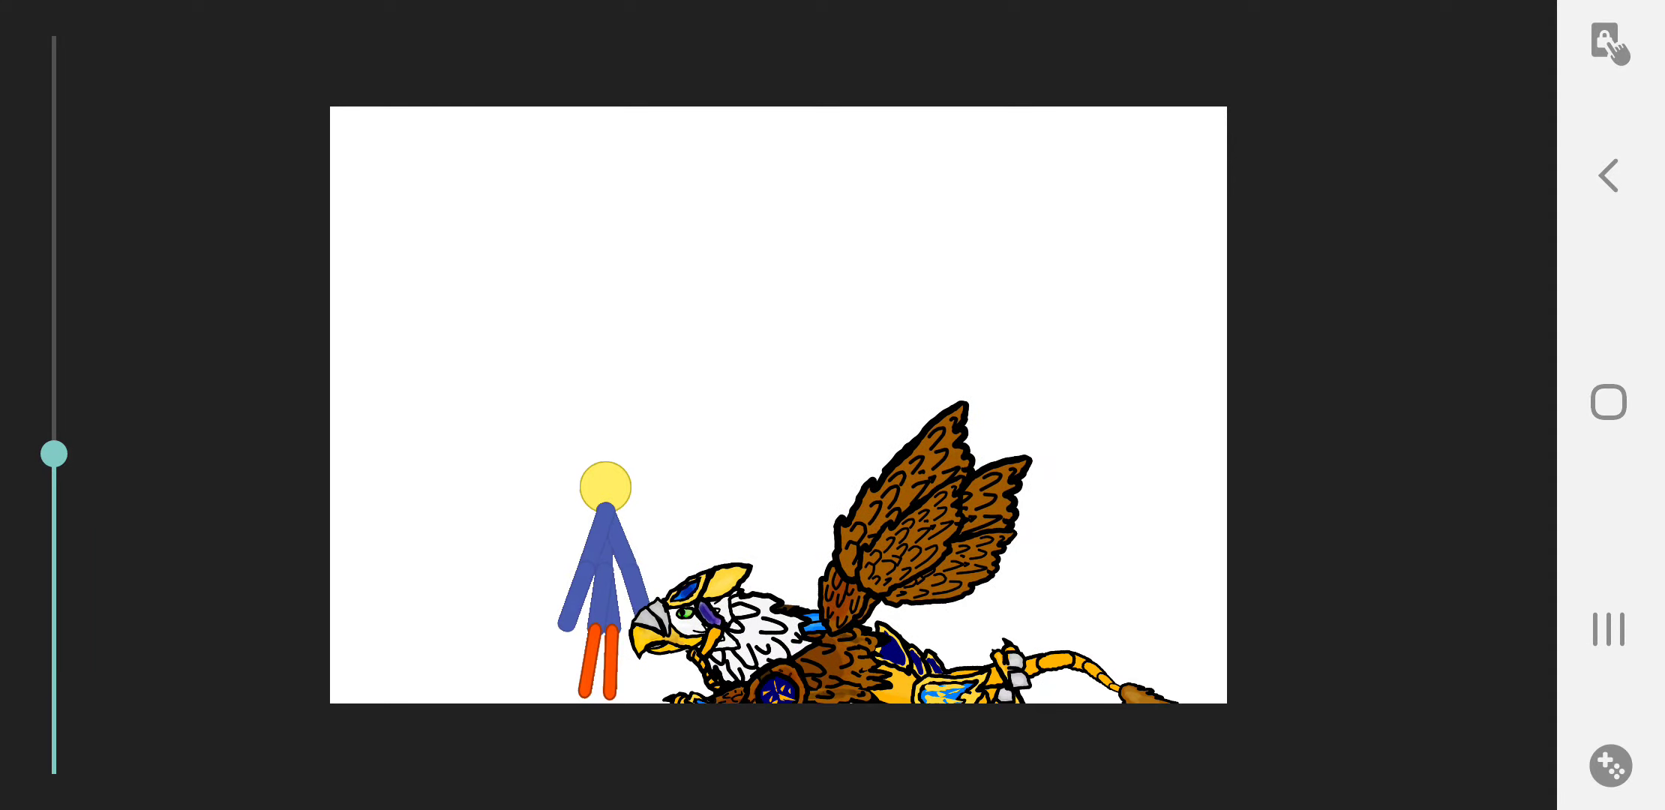
Keep playing as the blue stick figure runs past the faint ghostly figure.
drag(53, 453, 53, 437)
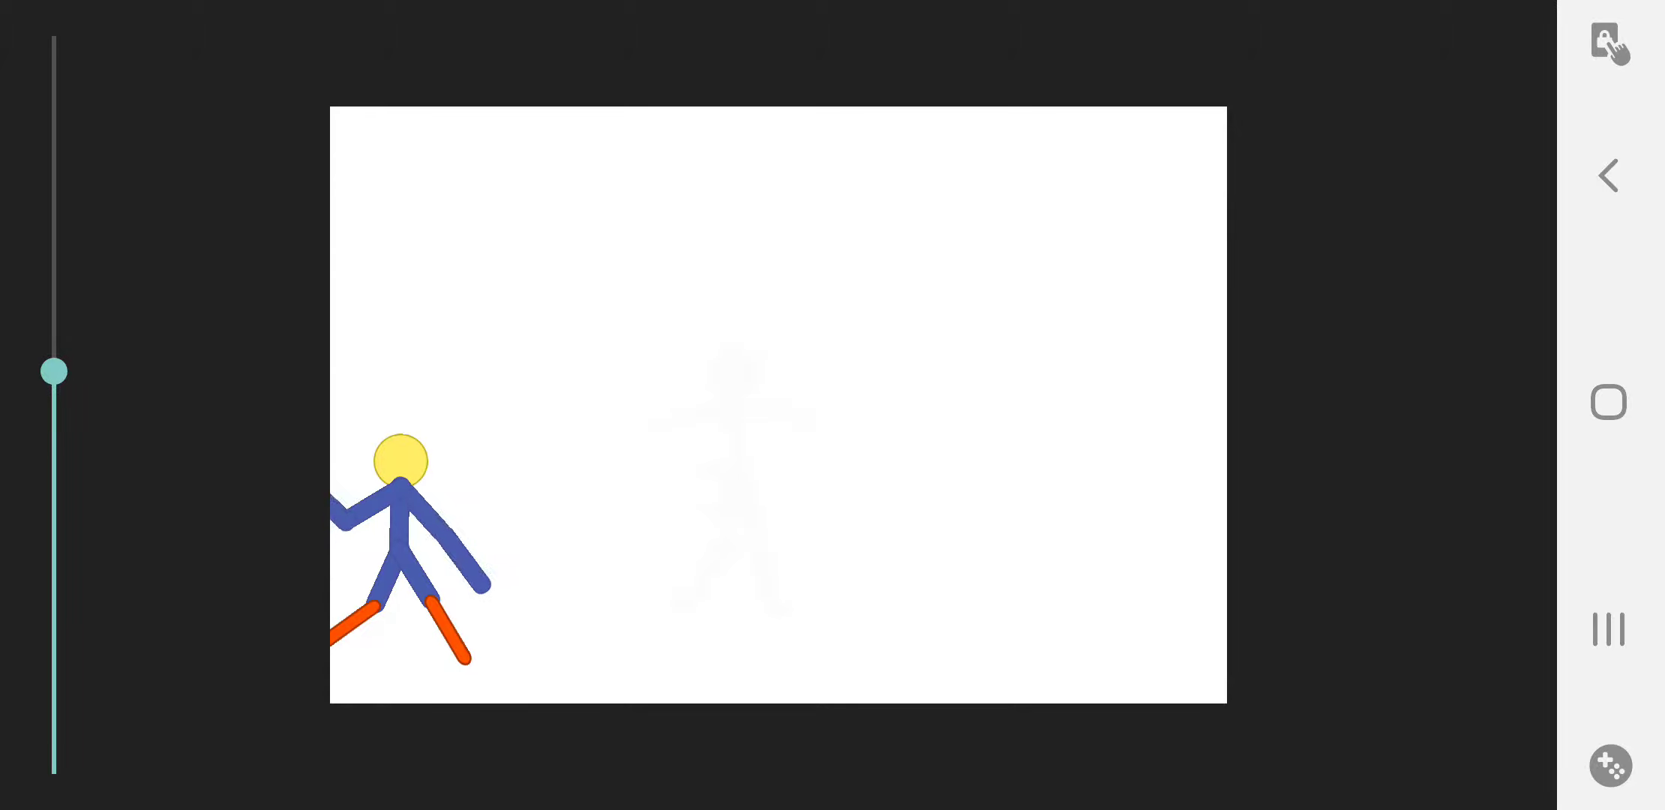
drag(54, 371, 54, 356)
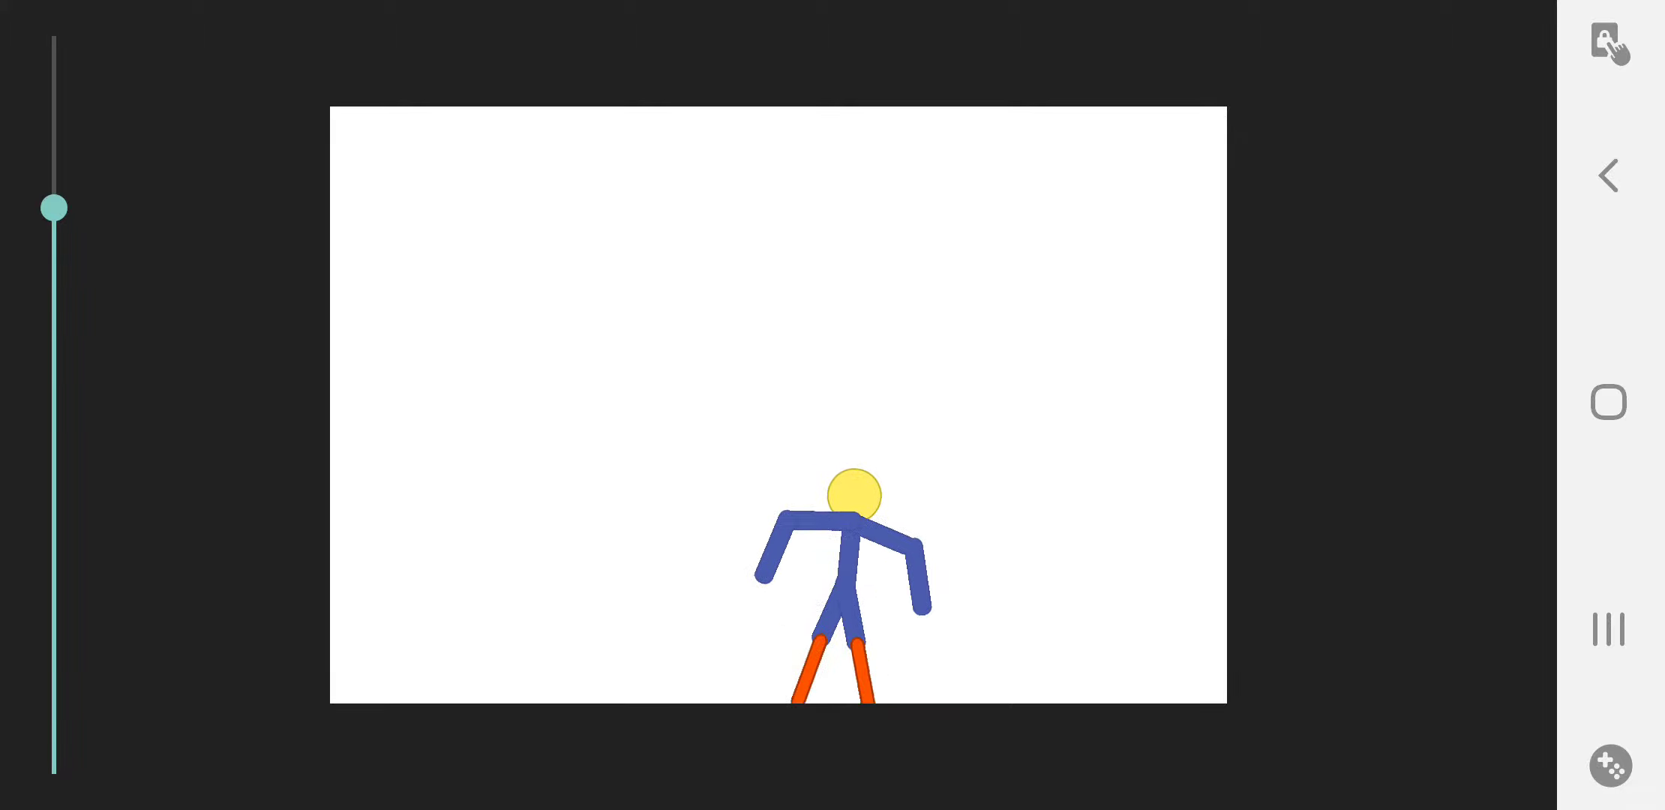
Play on until the ninja stands alone with arms spread wide.
drag(54, 207, 54, 267)
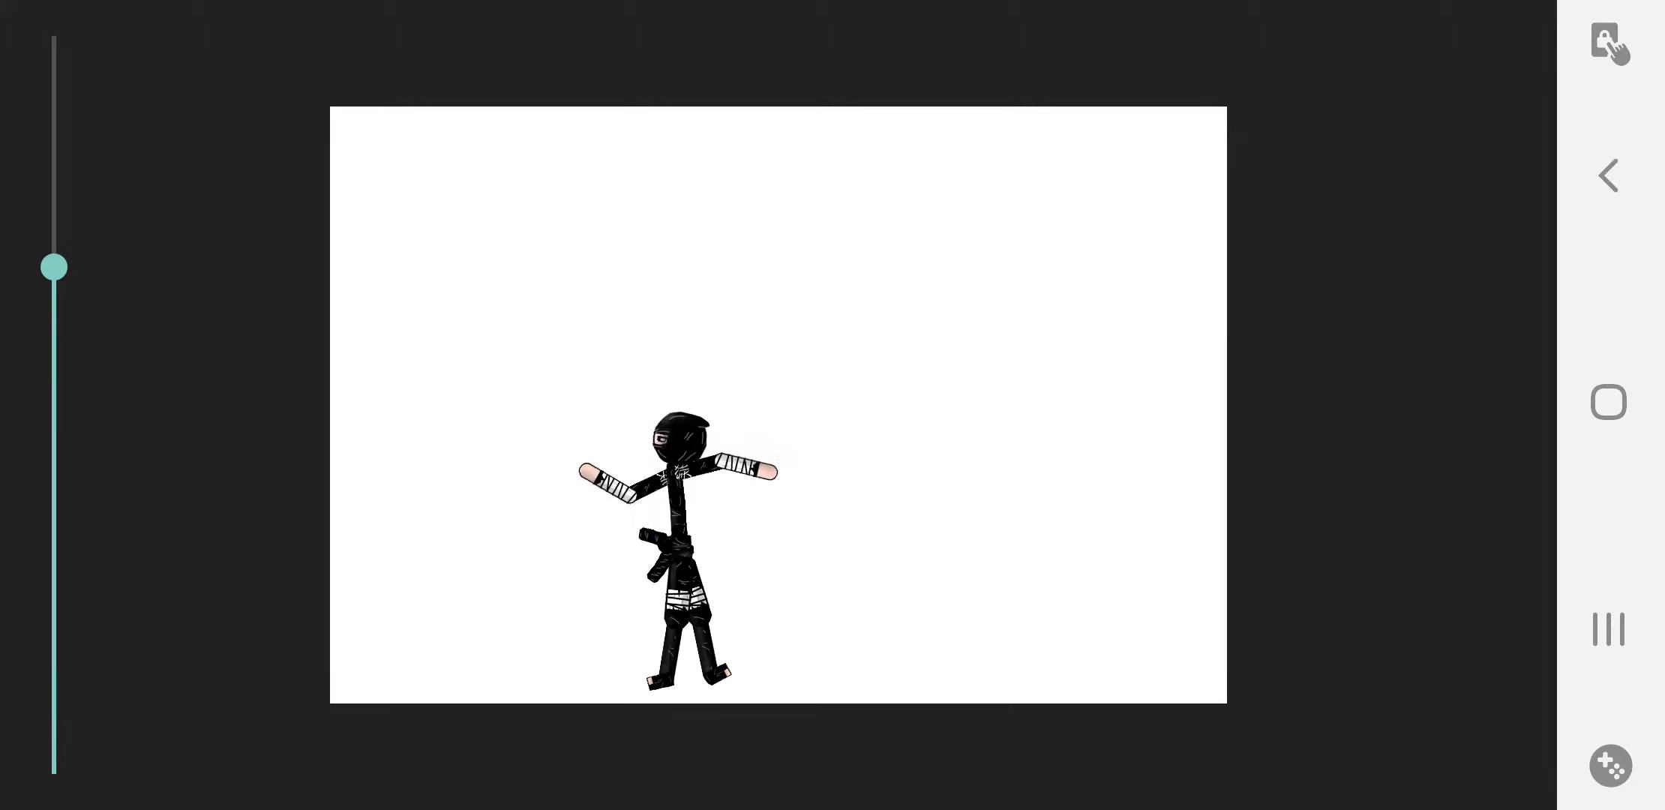